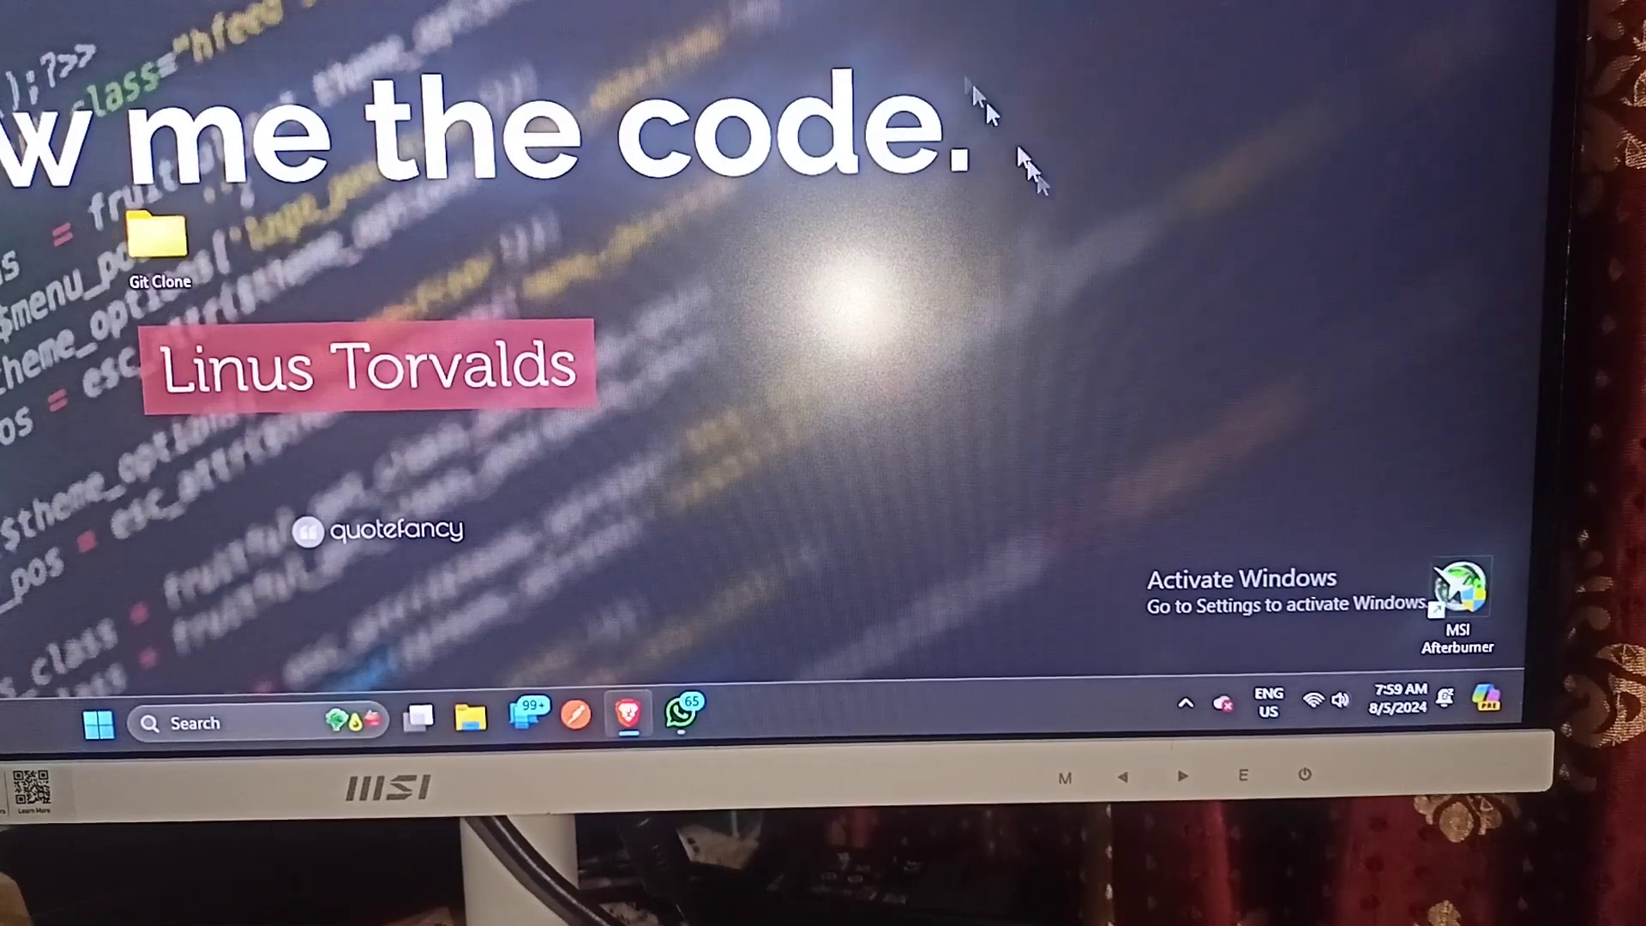
# - Bring up the desktop context menu on an empty area of the desktop
pyautogui.rightClick(1024, 168)
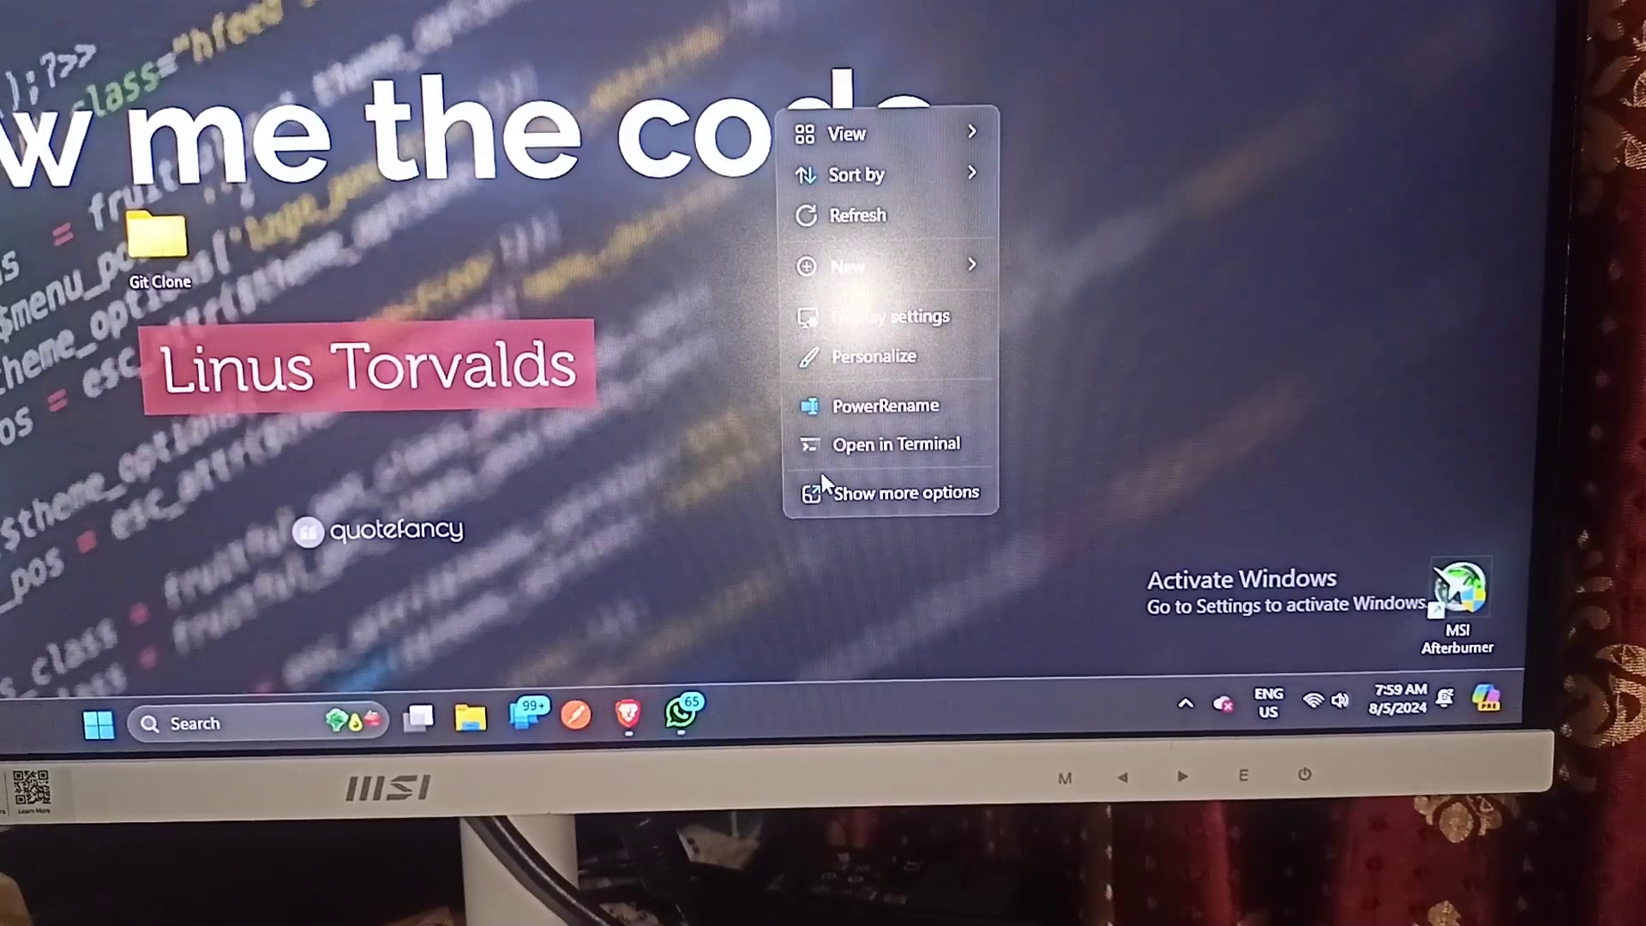
pyautogui.click(887, 316)
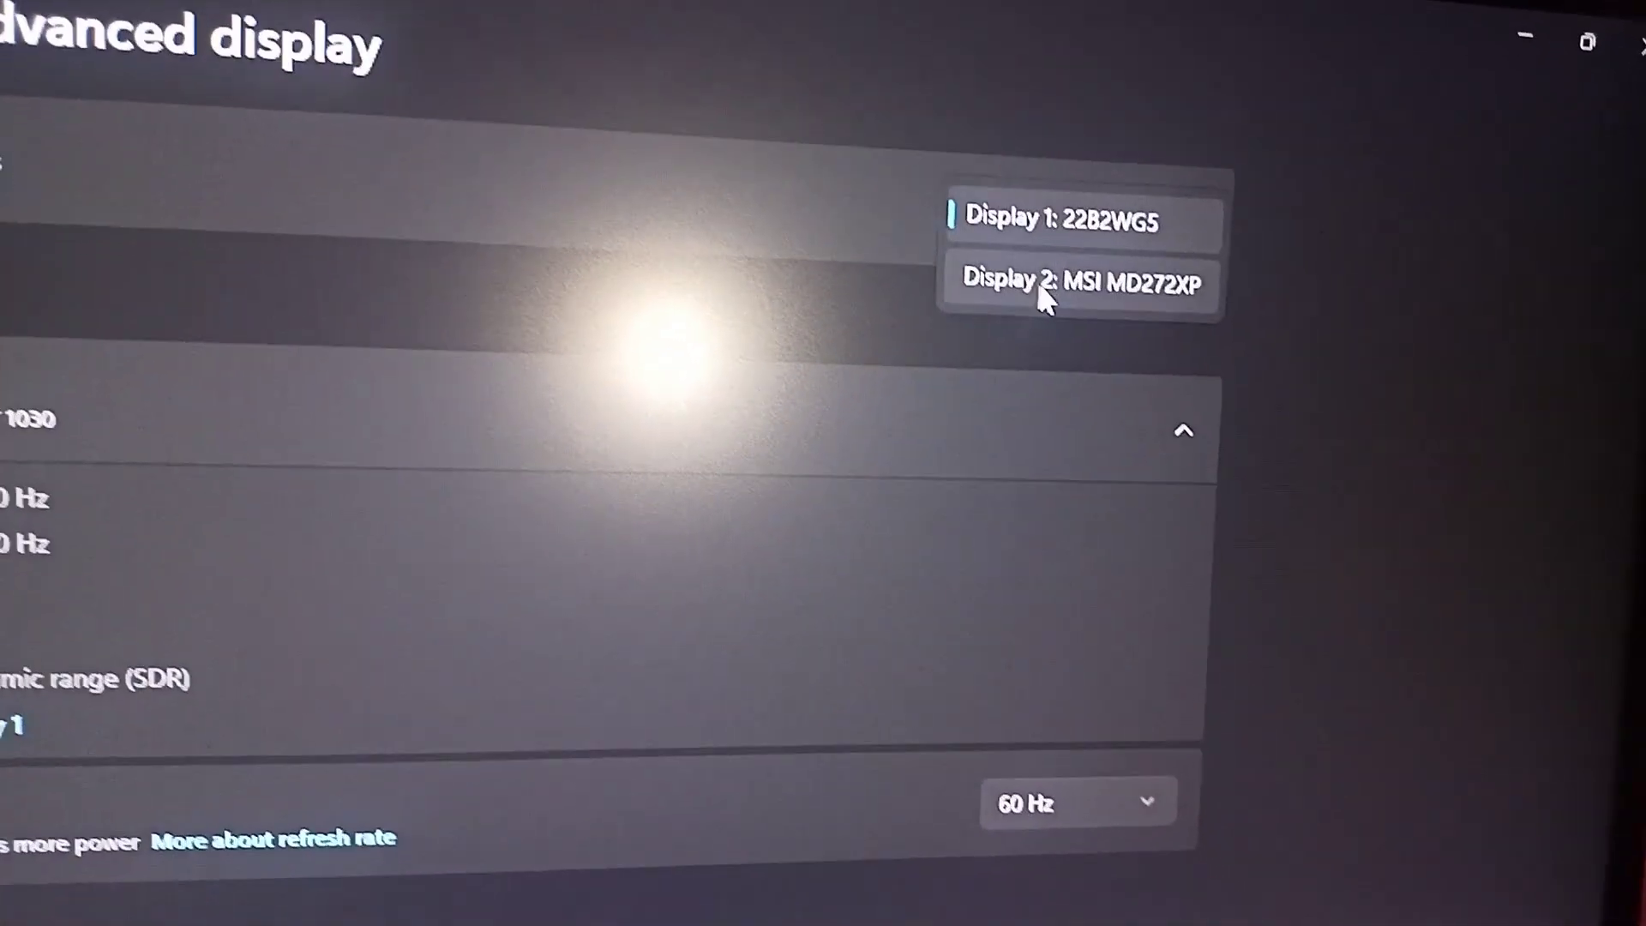
# - Select Display 2: MSI MD272XP to show its 100 Hz refresh rate details
pyautogui.click(1089, 281)
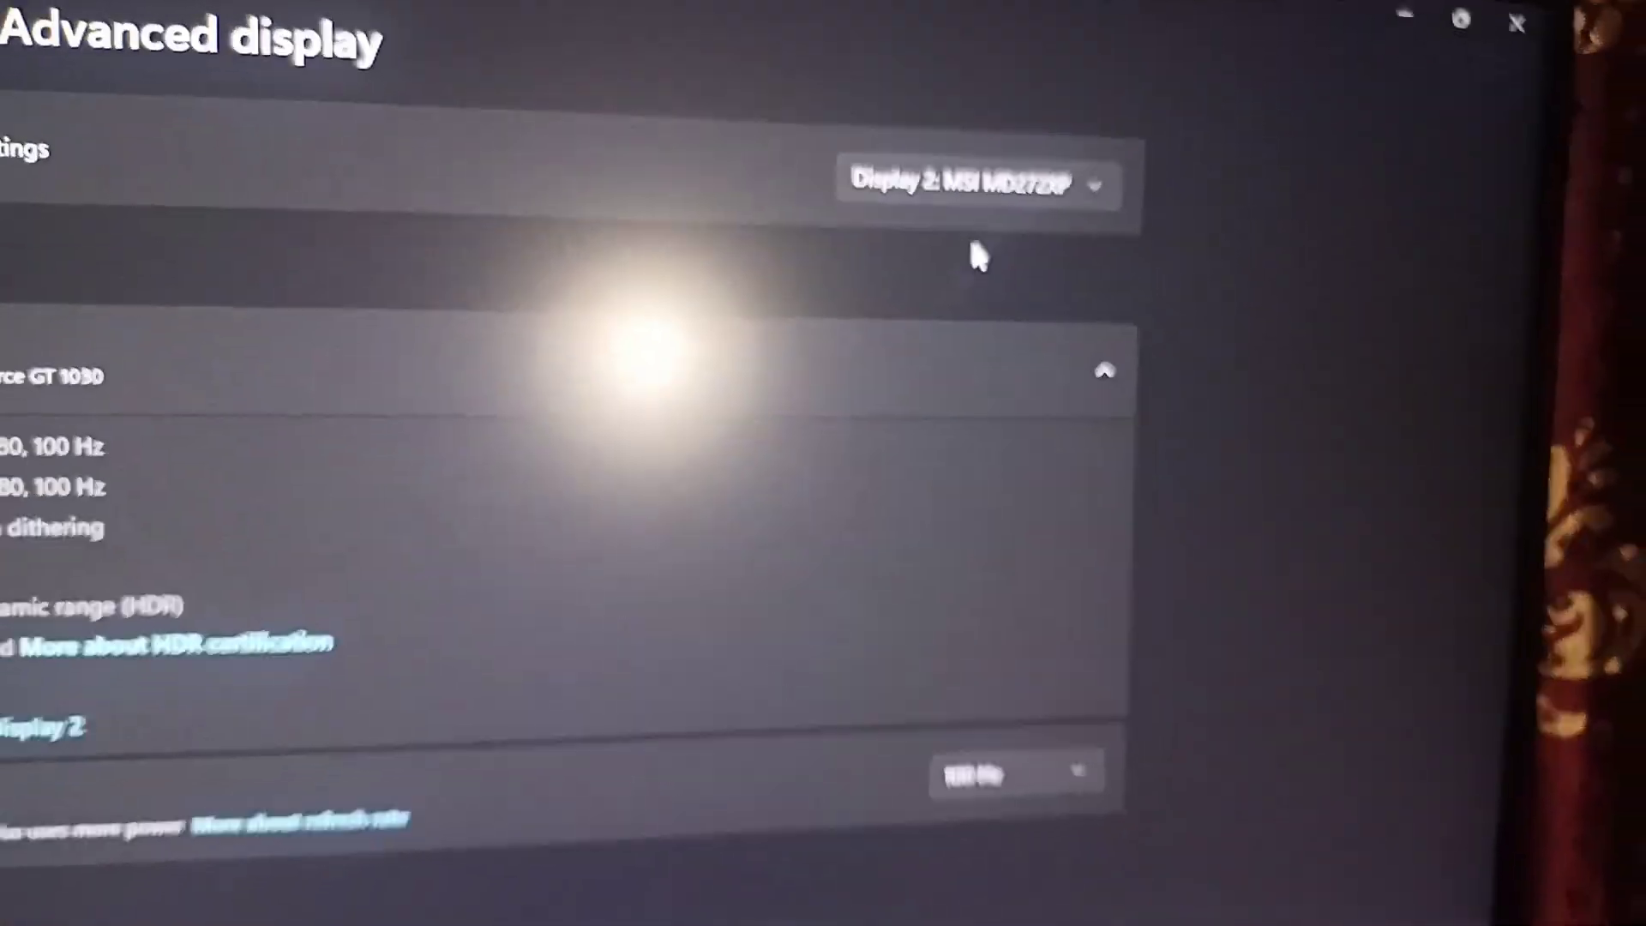